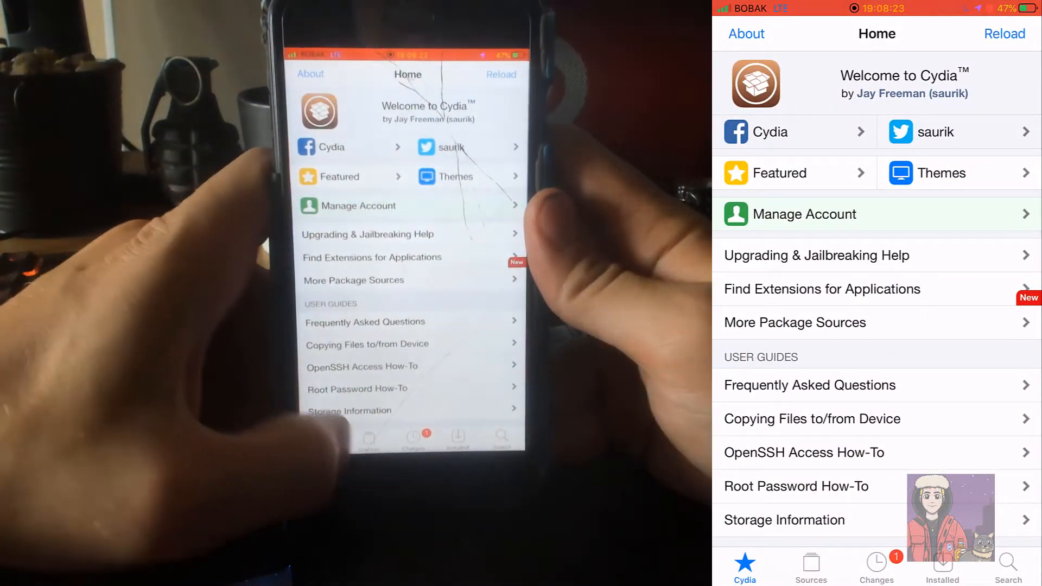
# - Look over Flame 1.3's details page, then return to the Sources list
pyautogui.click(810, 565)
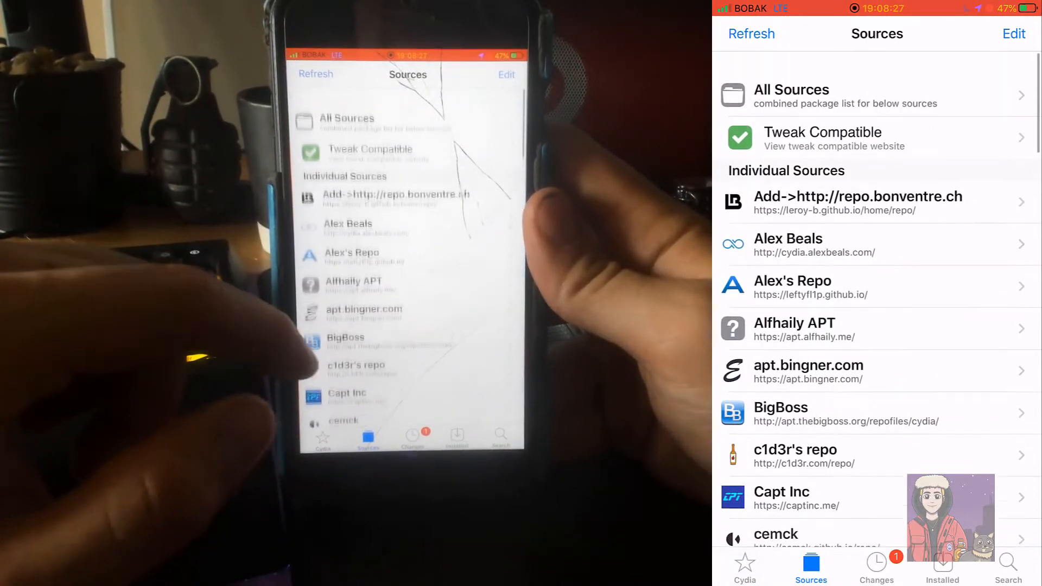
pyautogui.scroll(-3)
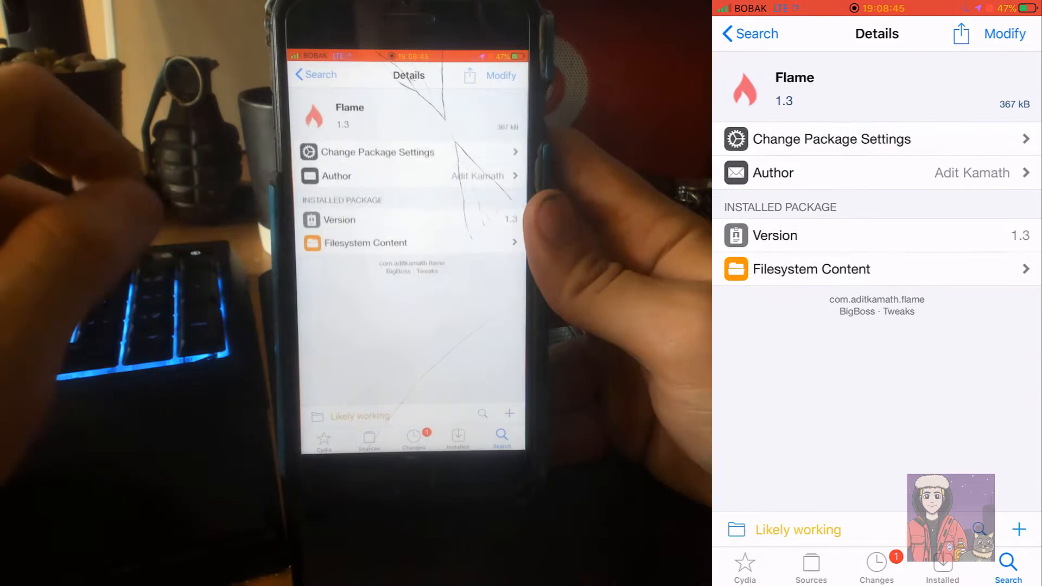
pyautogui.scroll(-3)
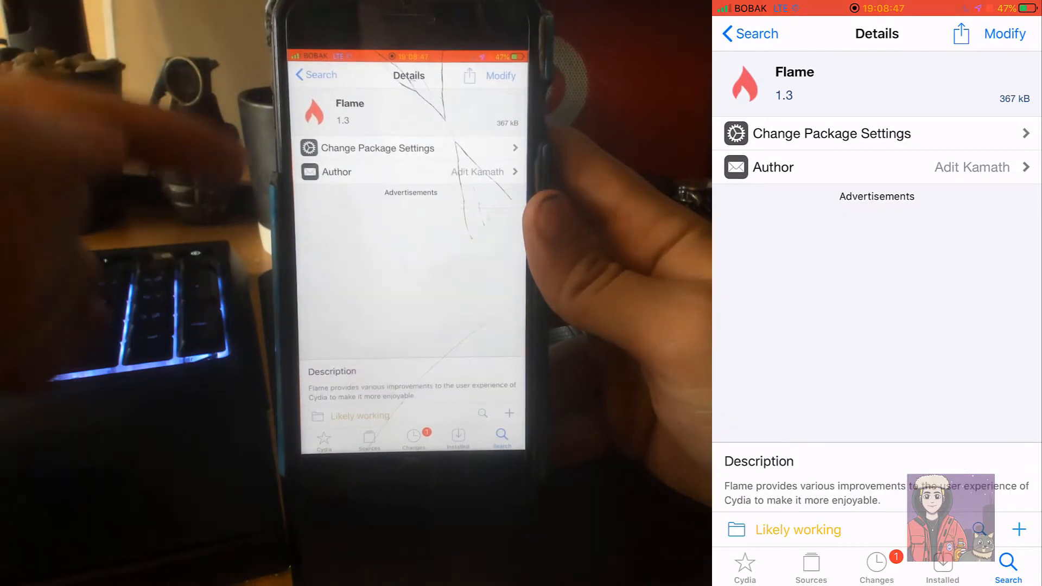
pyautogui.click(810, 565)
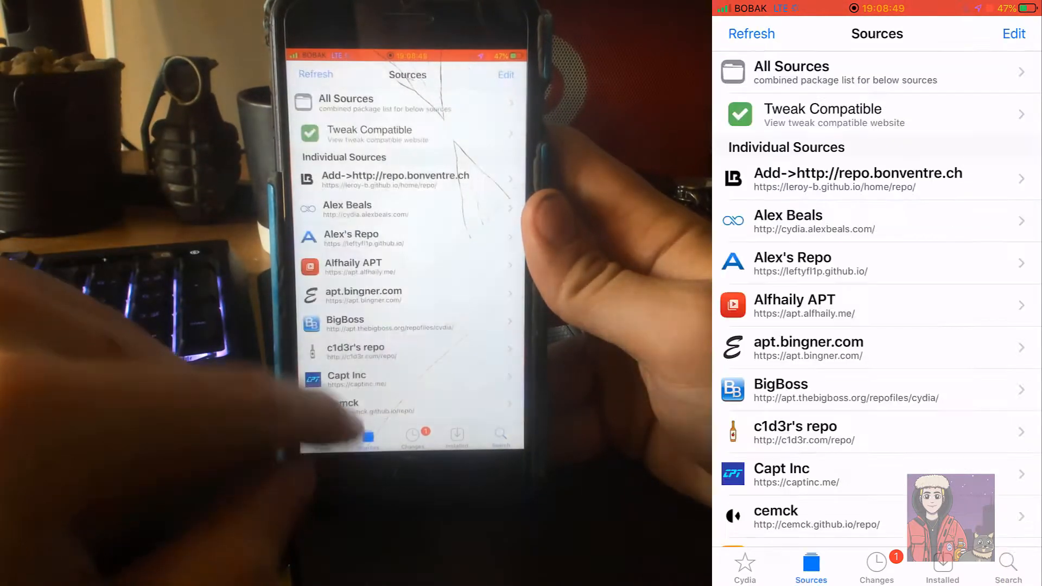
# - Put the sources list into edit mode to reach Flame's Normal or Batch Mode choice
pyautogui.click(1013, 34)
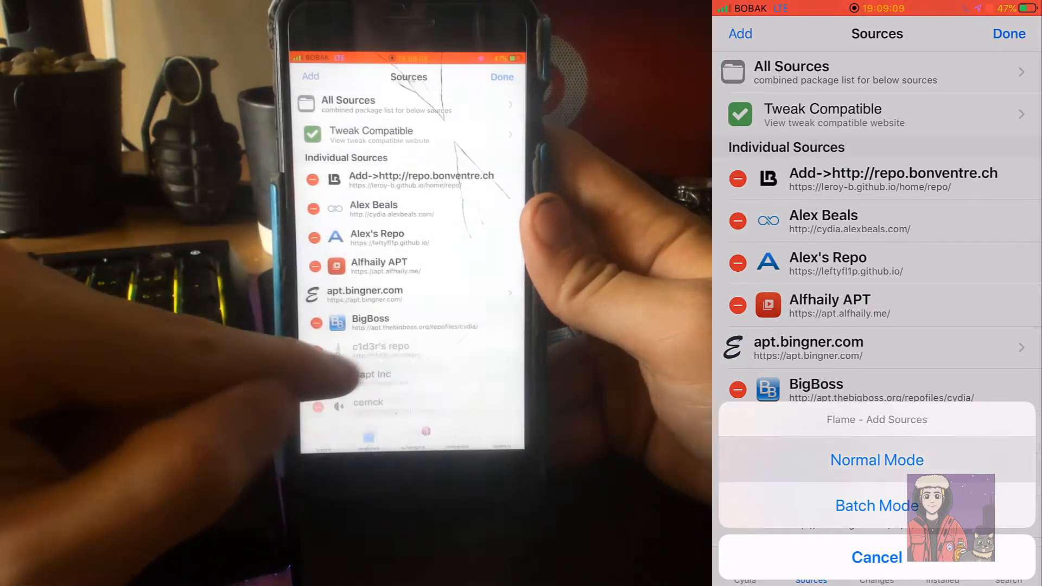
# - Cancel the Flame Add Sources sheet and exit edit mode with Done
pyautogui.click(877, 460)
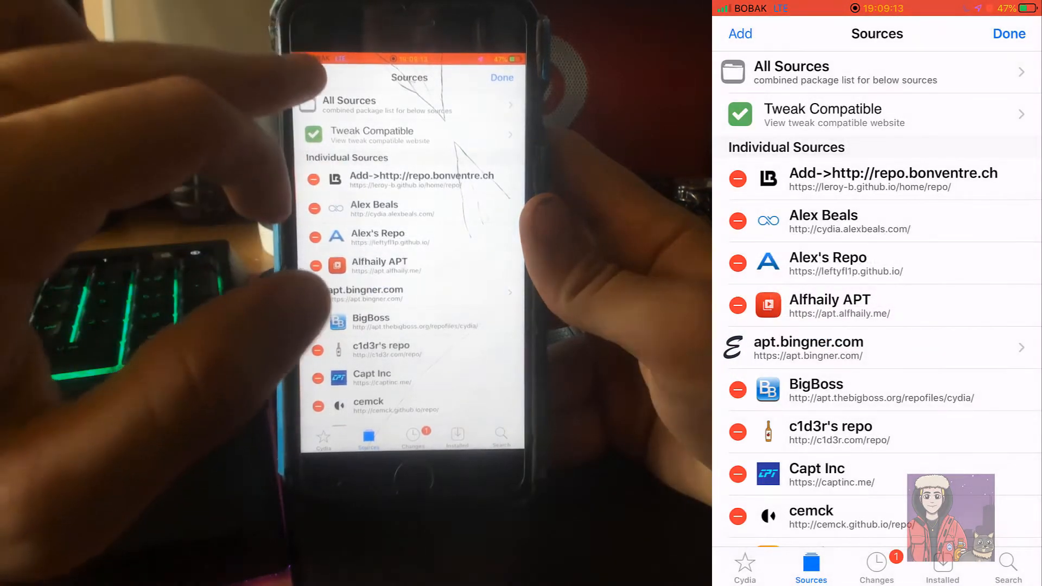
pyautogui.click(740, 33)
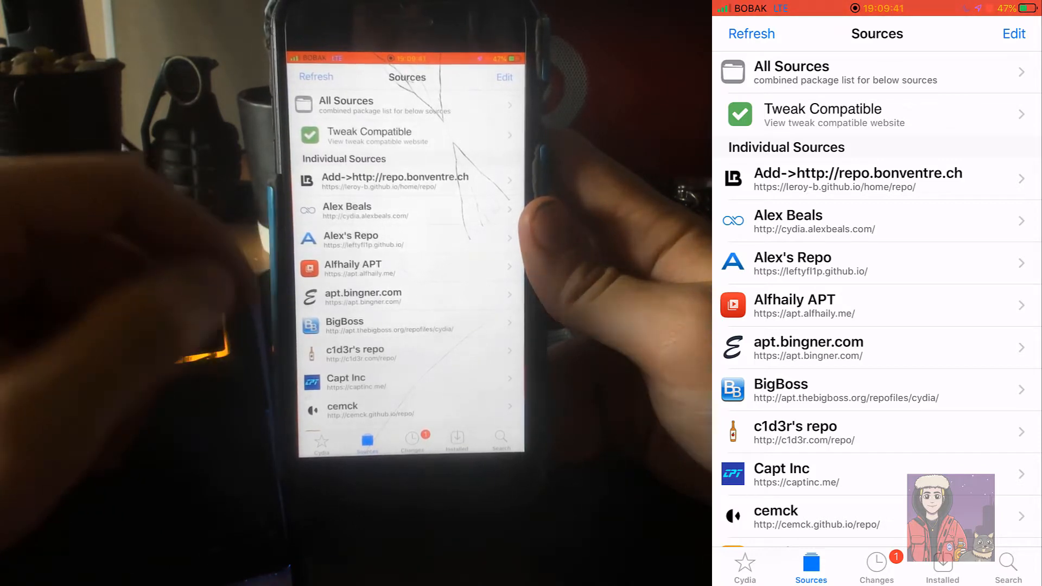
pyautogui.click(942, 565)
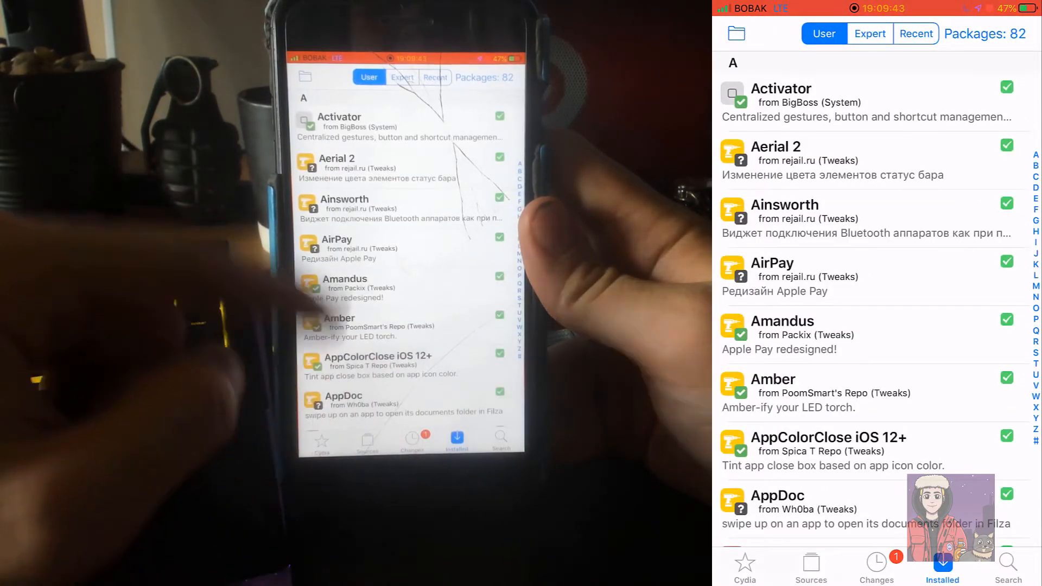
pyautogui.scroll(-3)
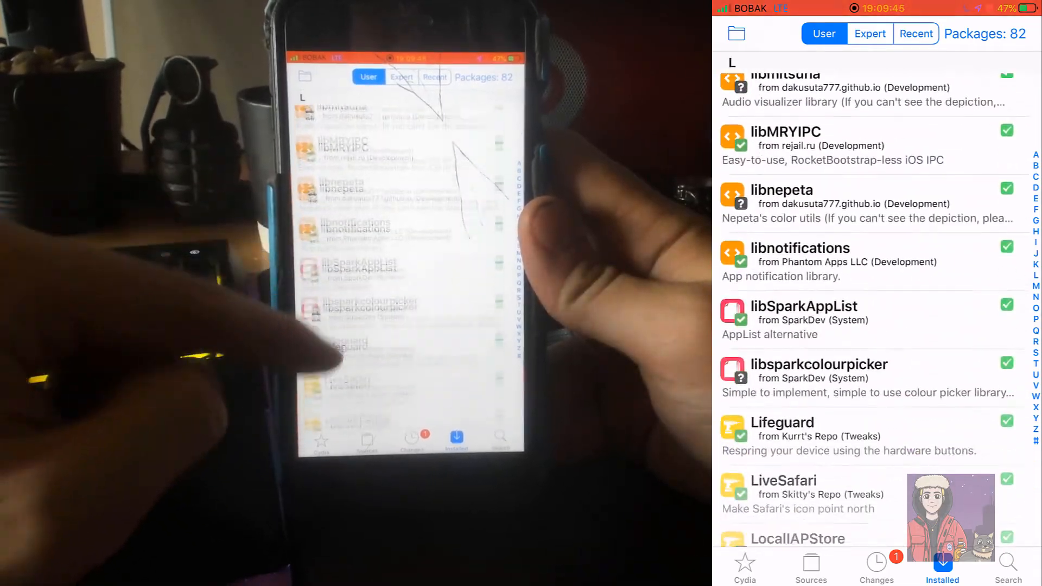
pyautogui.scroll(-3)
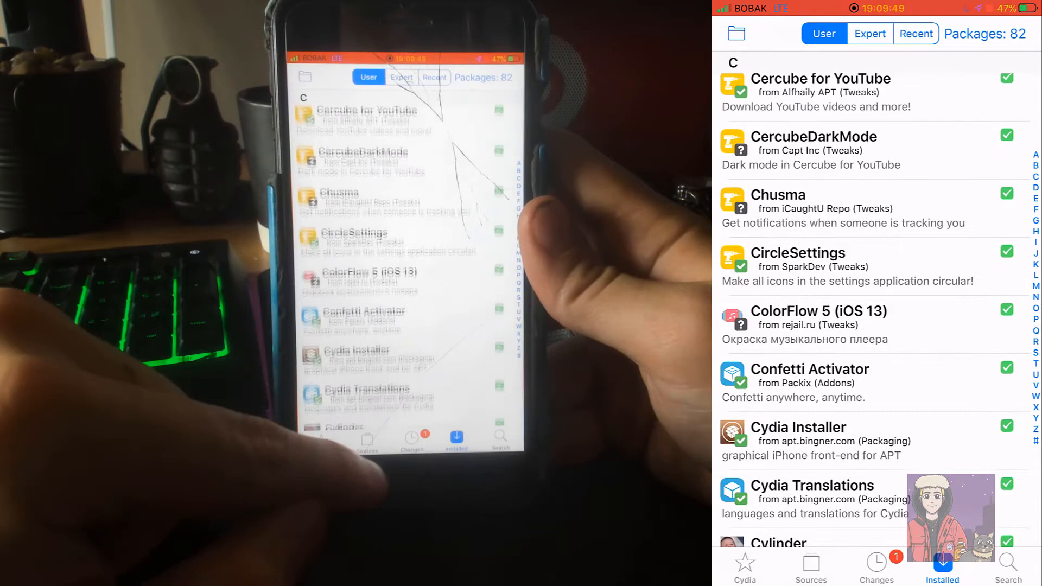
pyautogui.scroll(-3)
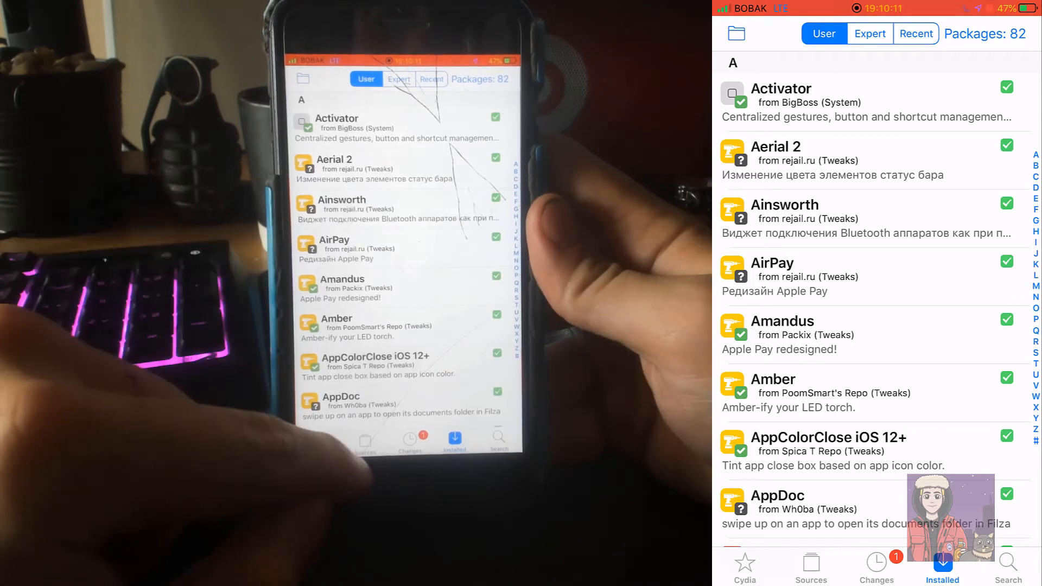
pyautogui.click(810, 566)
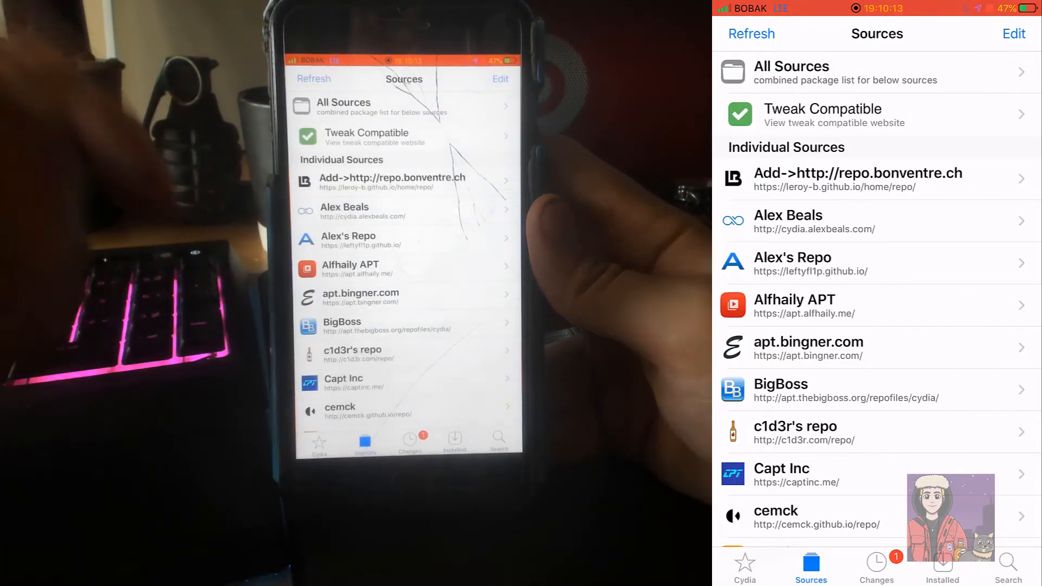